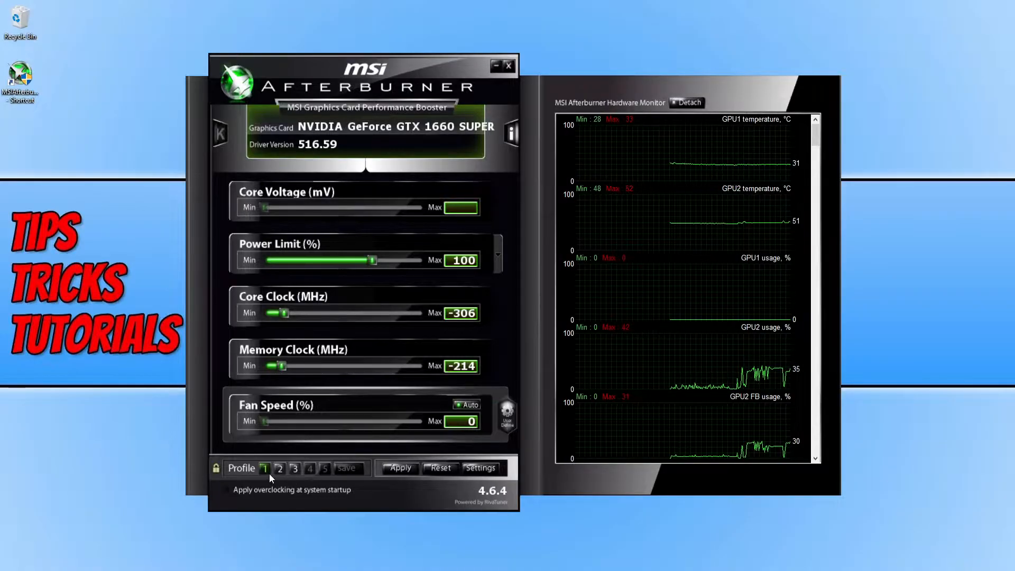
- Load a profile, raise power limit and clock sliders, then reset the card to power 100 and +0 offsets
click(297, 467)
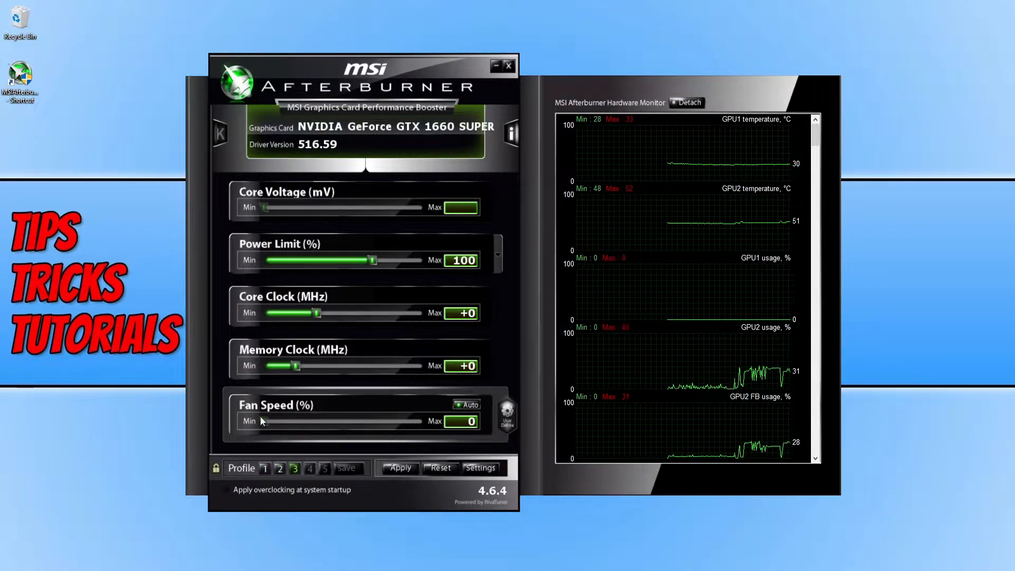
drag(316, 313, 406, 313)
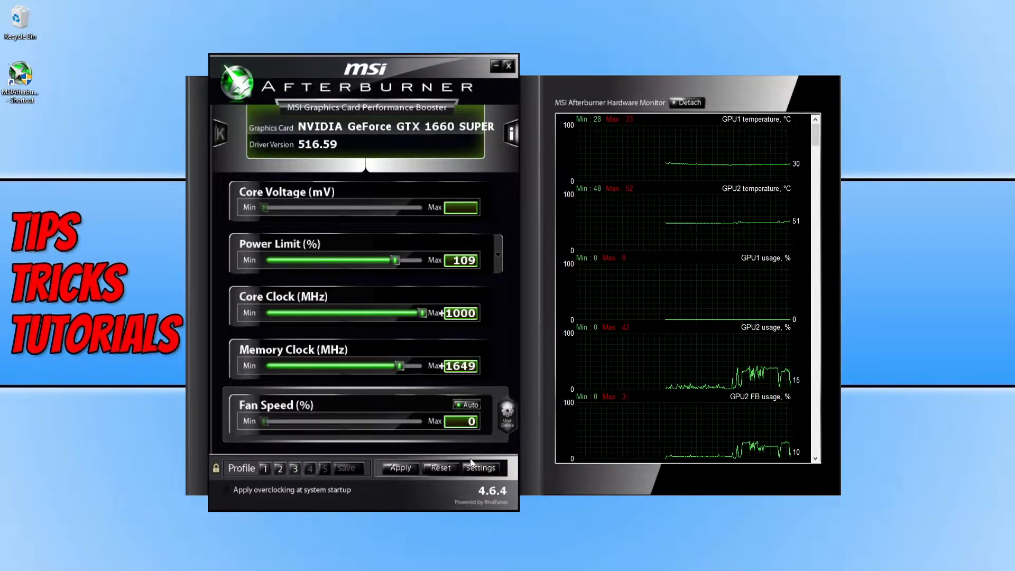
click(440, 467)
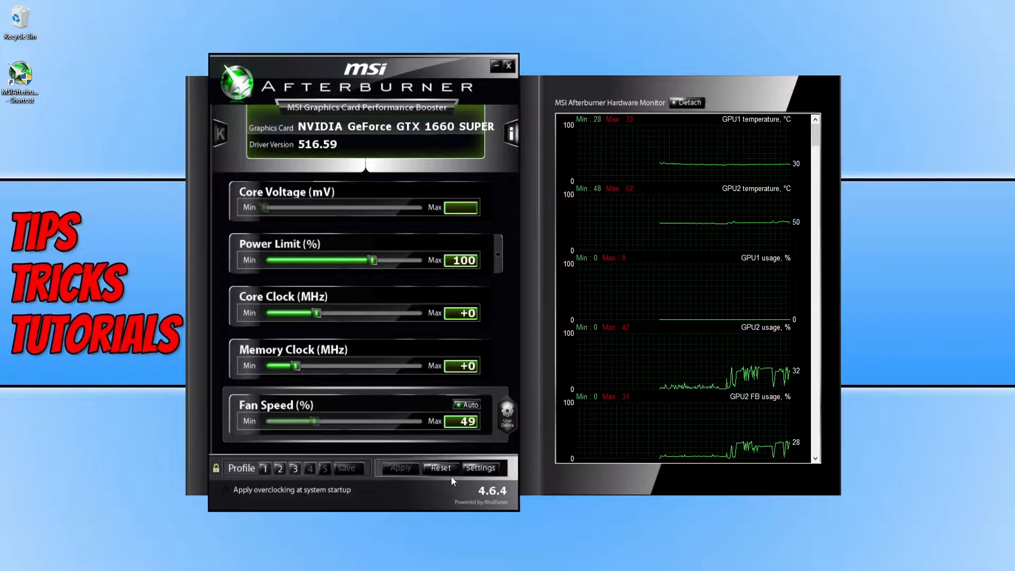
mouse_move(442, 473)
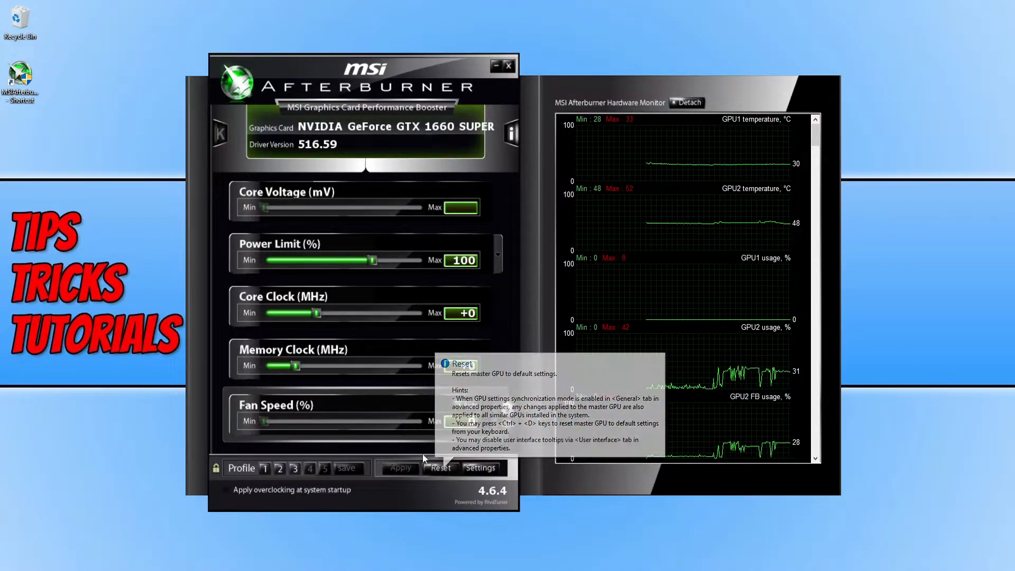
- Open the MSI Afterburner shortcut's file location, showing its Program Files (x86) install folder
right_click(21, 74)
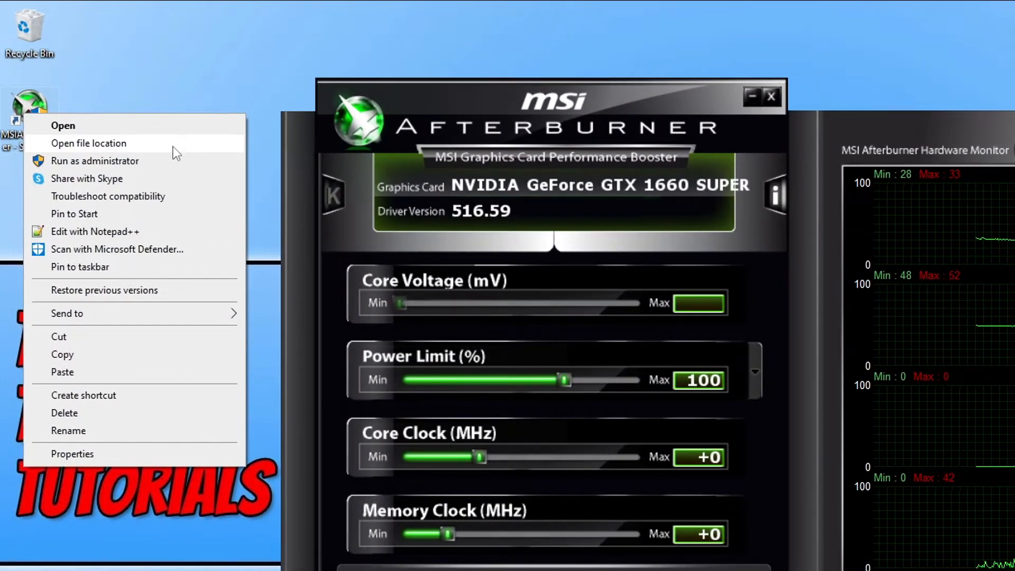
click(89, 144)
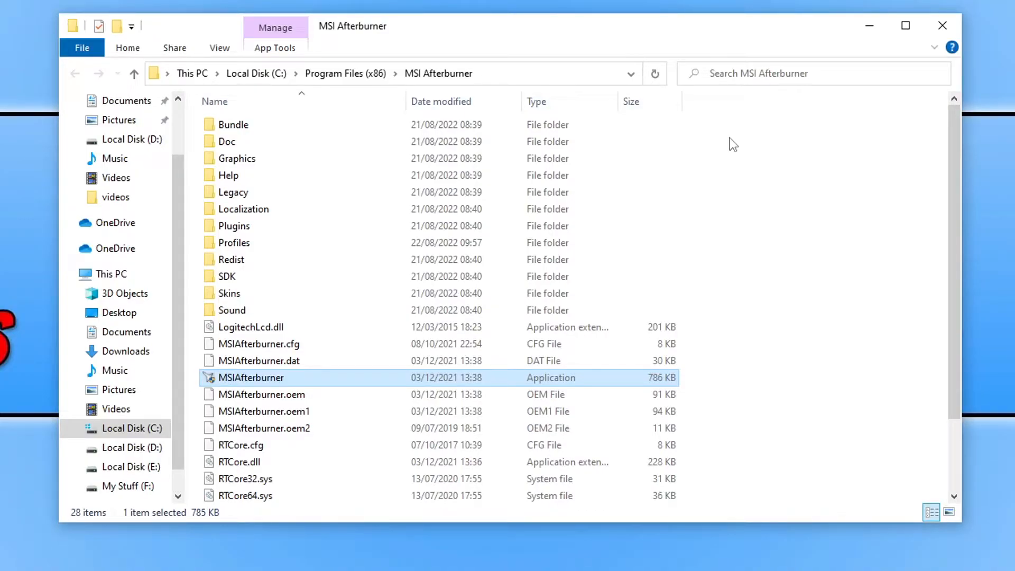
mouse_move(261, 248)
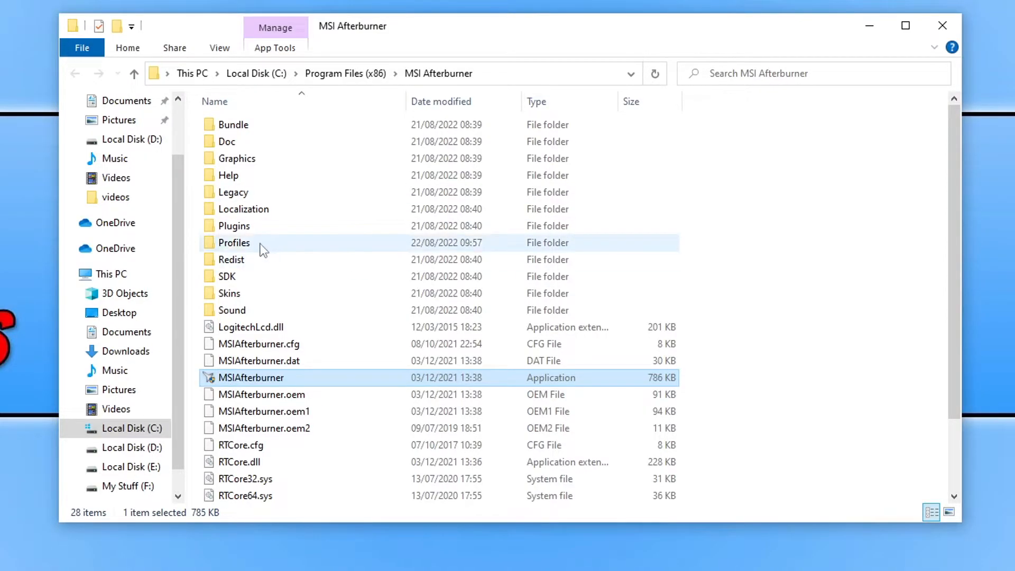
- Rename the Profiles folder in the install directory to Profilesbk
right_click(234, 243)
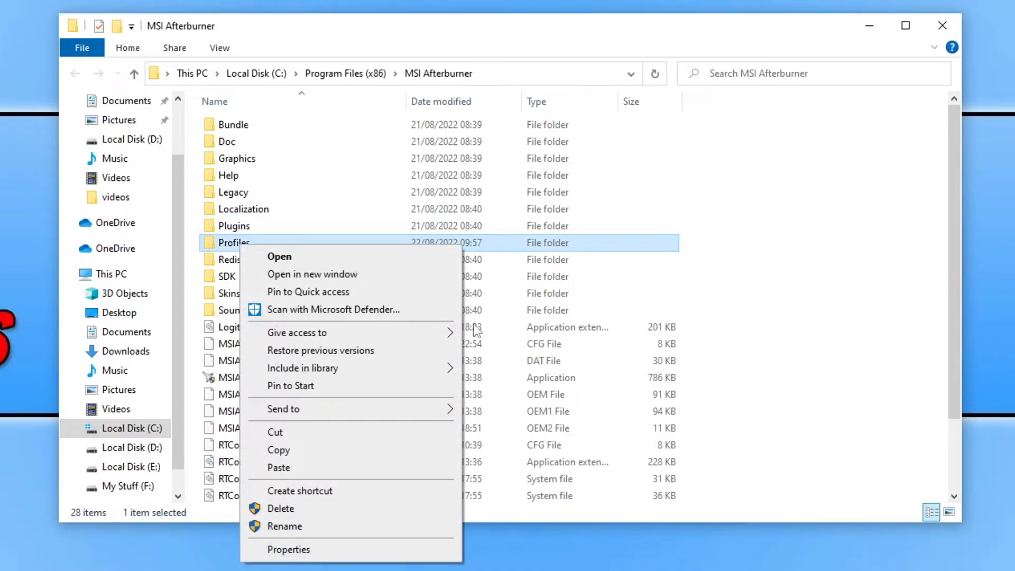
click(285, 526)
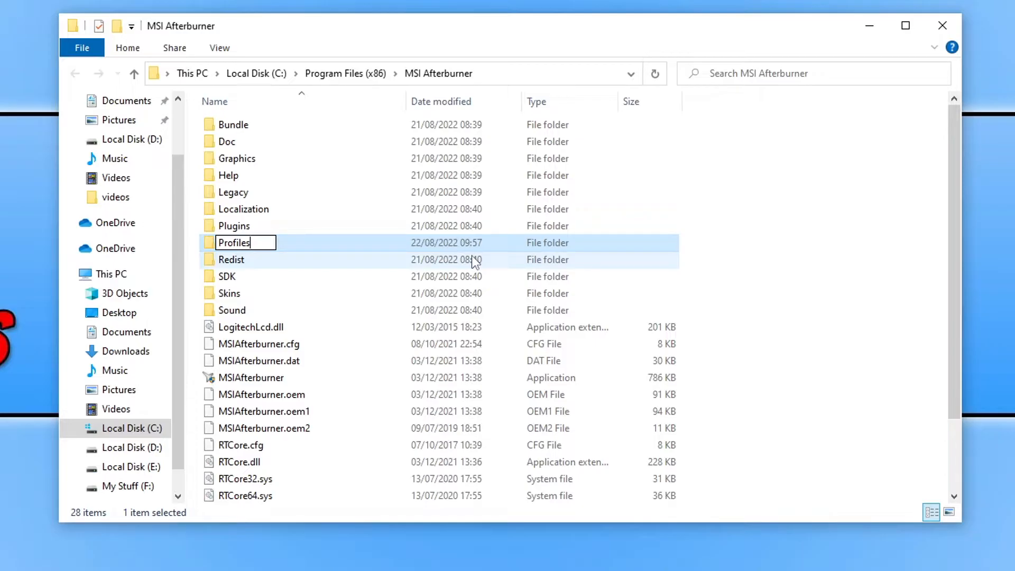
text(bk)
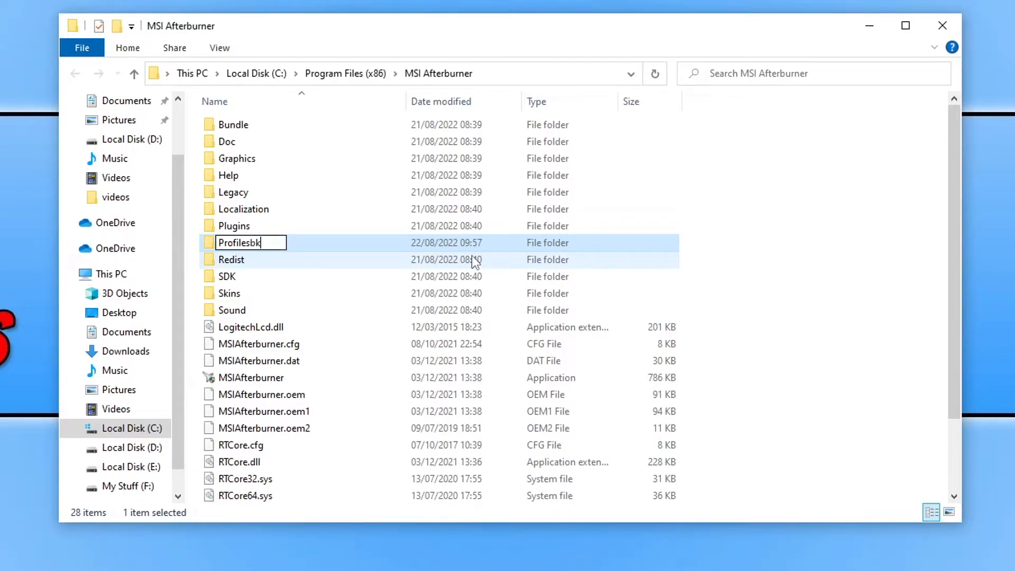
key(Enter)
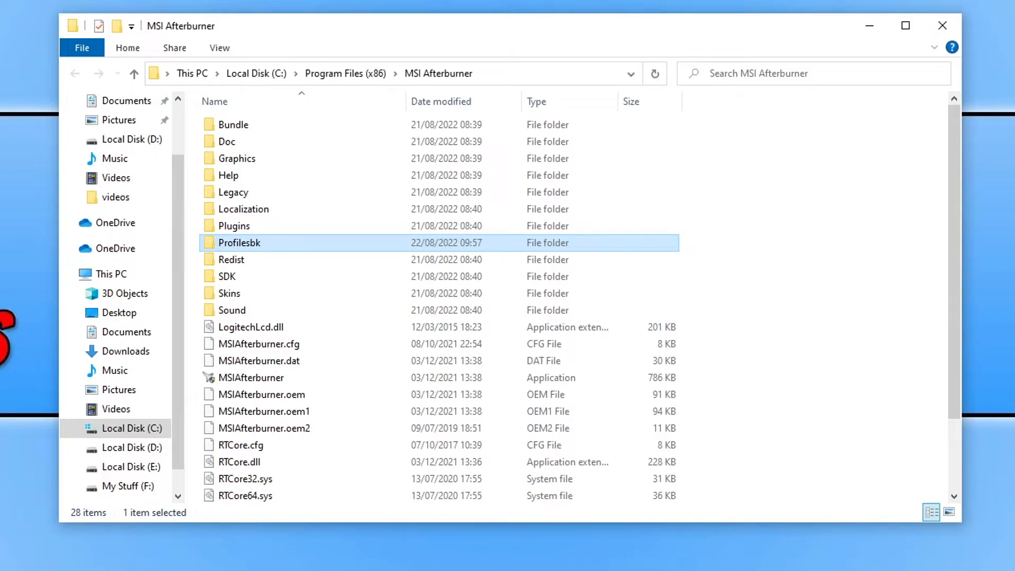
mouse_move(326, 222)
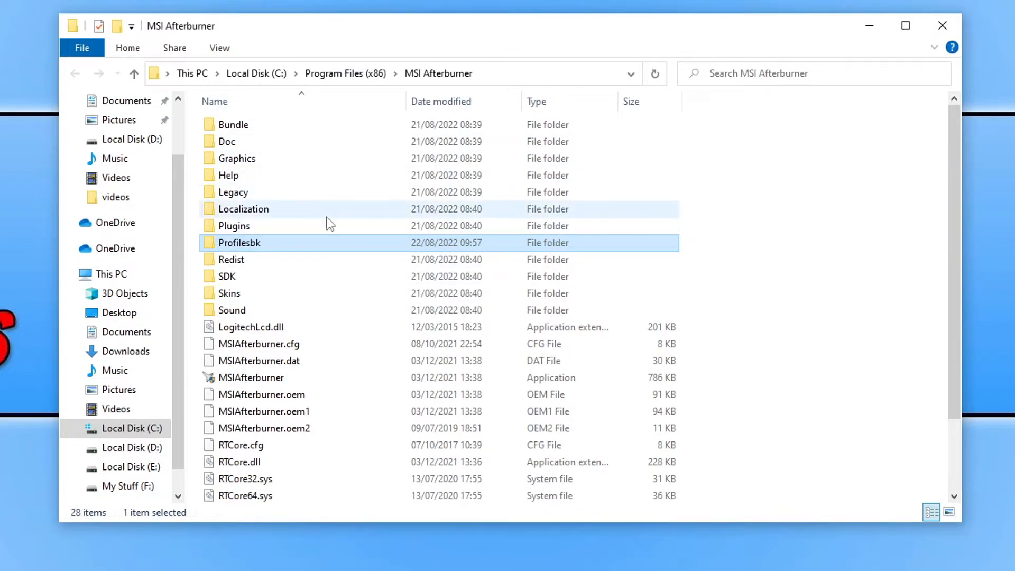
mouse_move(264, 249)
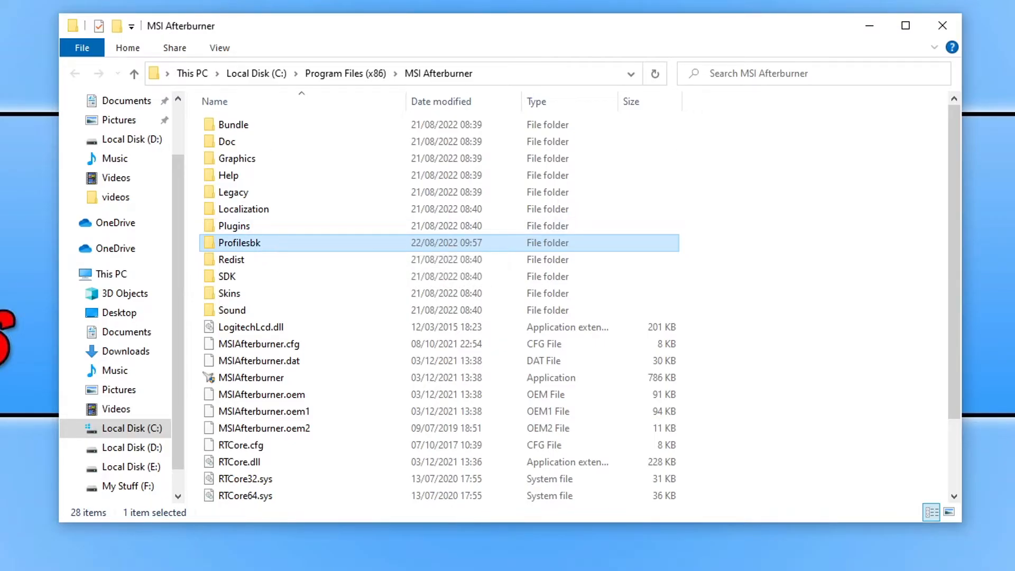
- Relaunch MSIAfterburner.exe so it starts with the default dark skin and no profiles
double_click(249, 377)
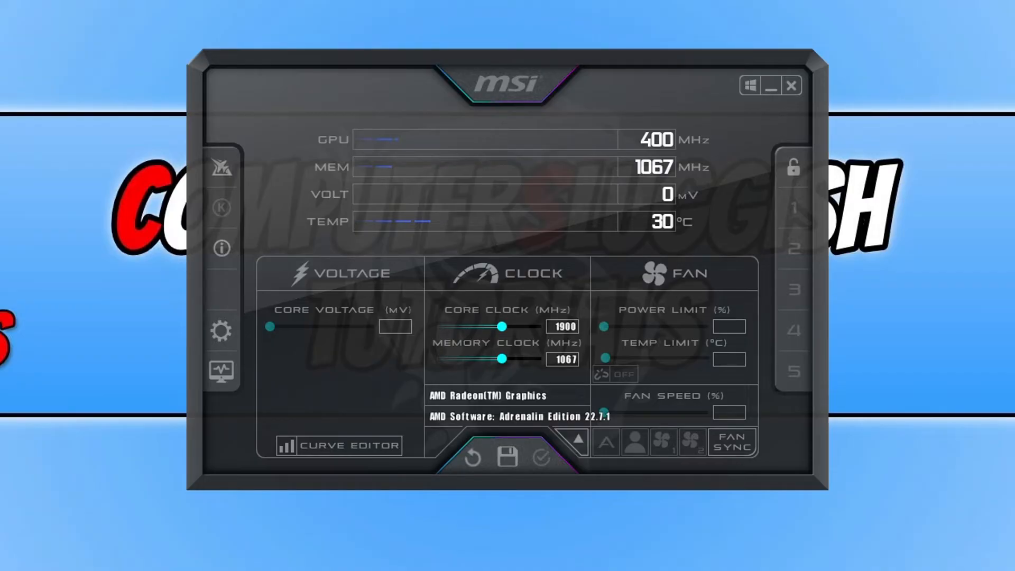
mouse_move(801, 215)
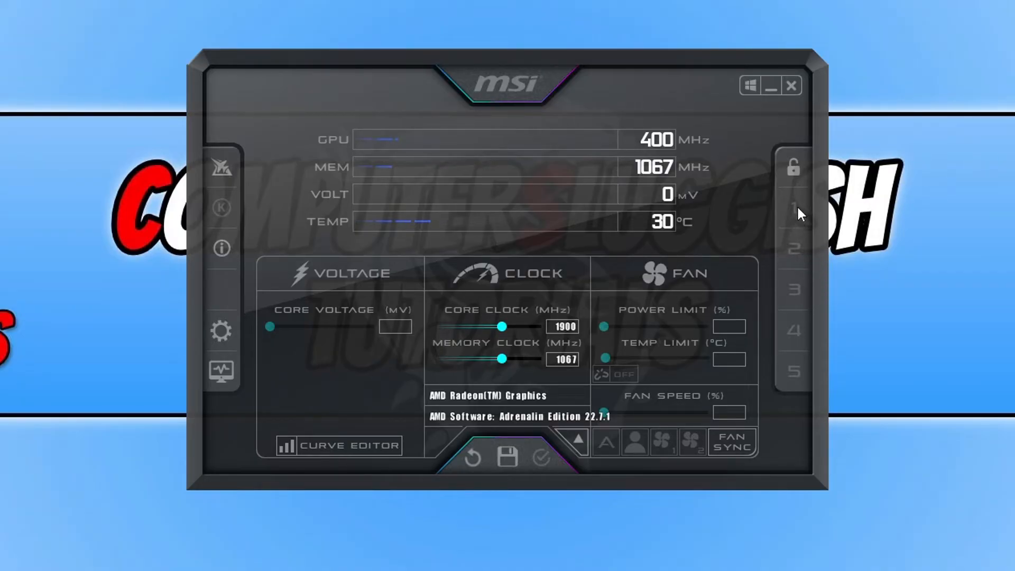
mouse_move(840, 254)
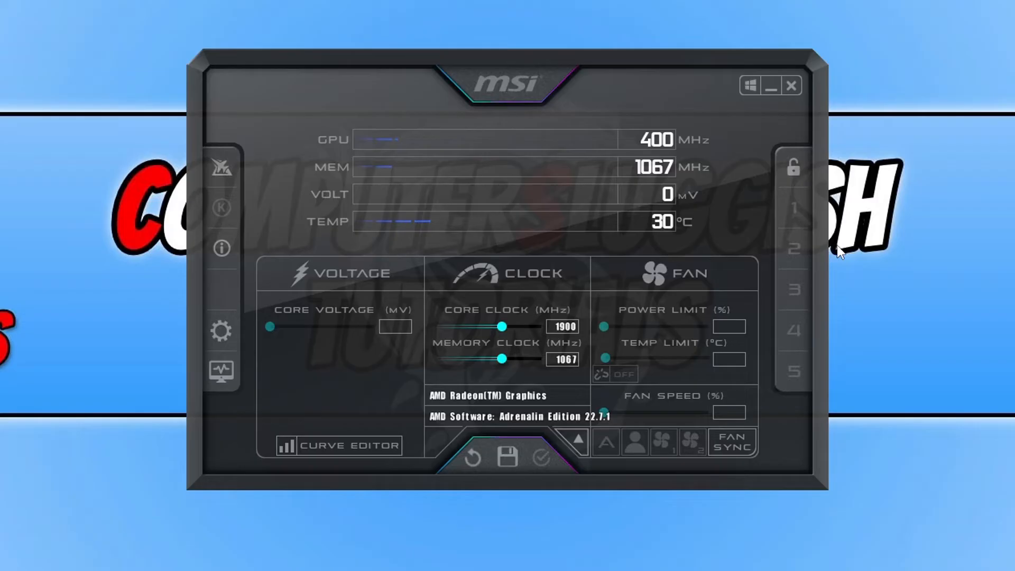